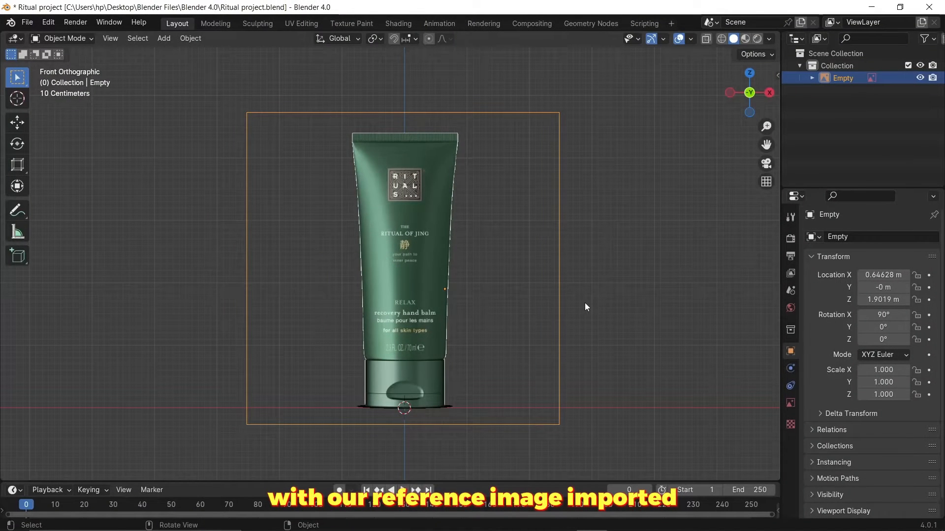
Add a cylinder mesh to serve as the tapered tube body over the reference image.
{"action": "left_click", "coordinate": [163, 37]}
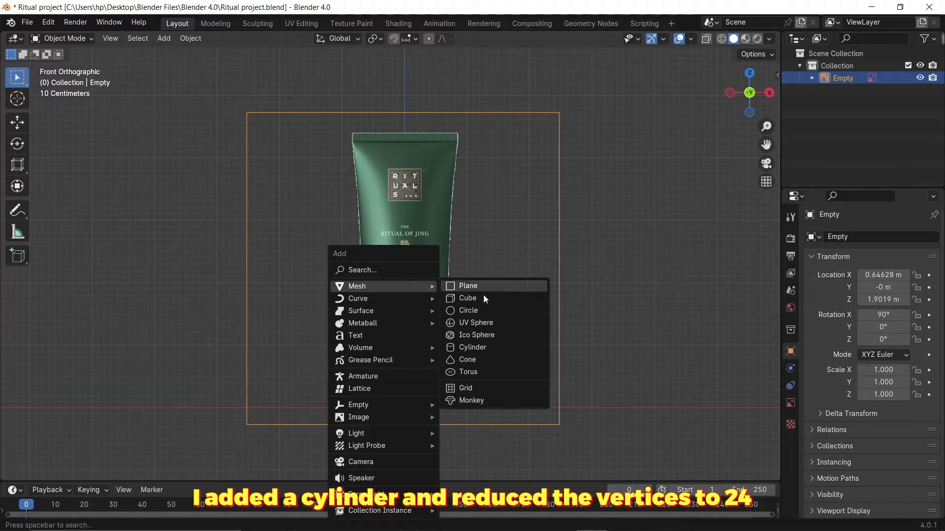
{"action": "left_click", "coordinate": [472, 348]}
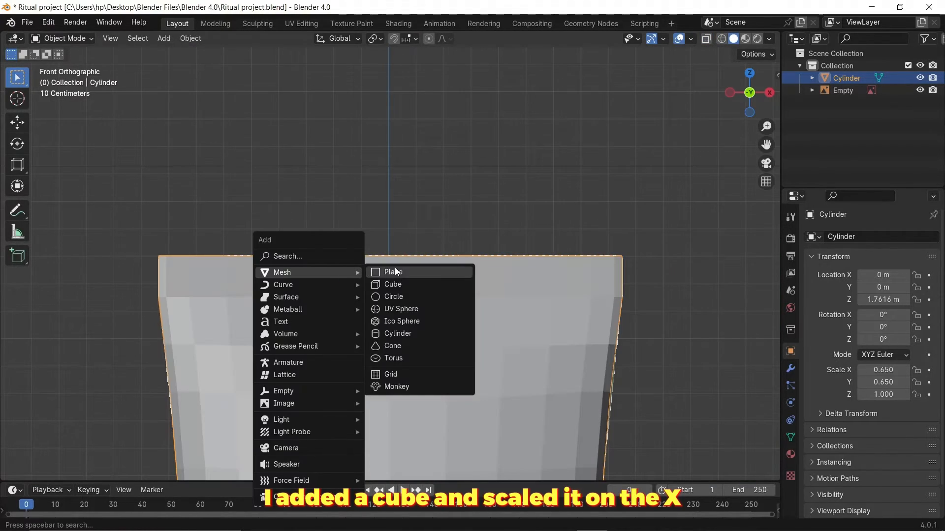
Add a cube flattened into the crimped top seal strip with a Subdivision Surface modifier.
{"action": "left_click", "coordinate": [392, 272]}
{"action": "type", "text": "s"}
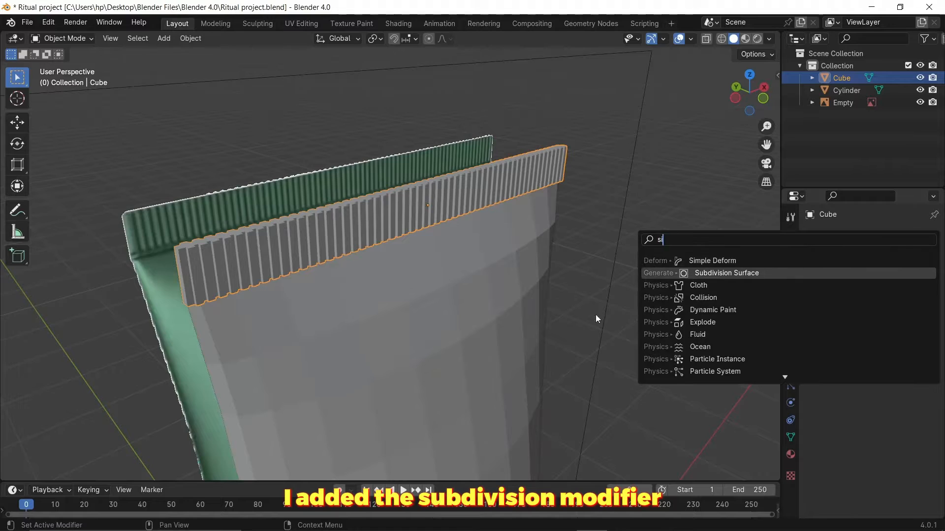
{"action": "left_click", "coordinate": [726, 274]}
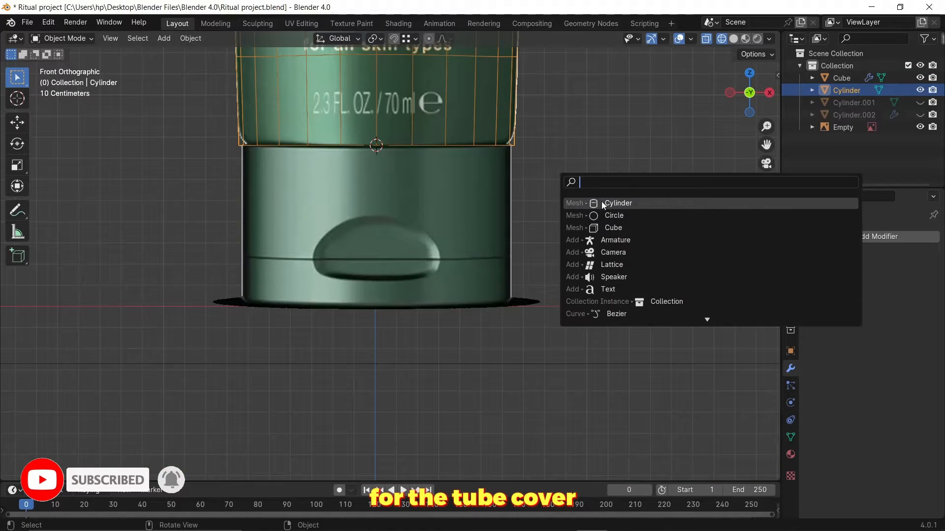
Add a cylinder for the cap and separate its lower ring into its own object.
{"action": "left_click", "coordinate": [618, 203]}
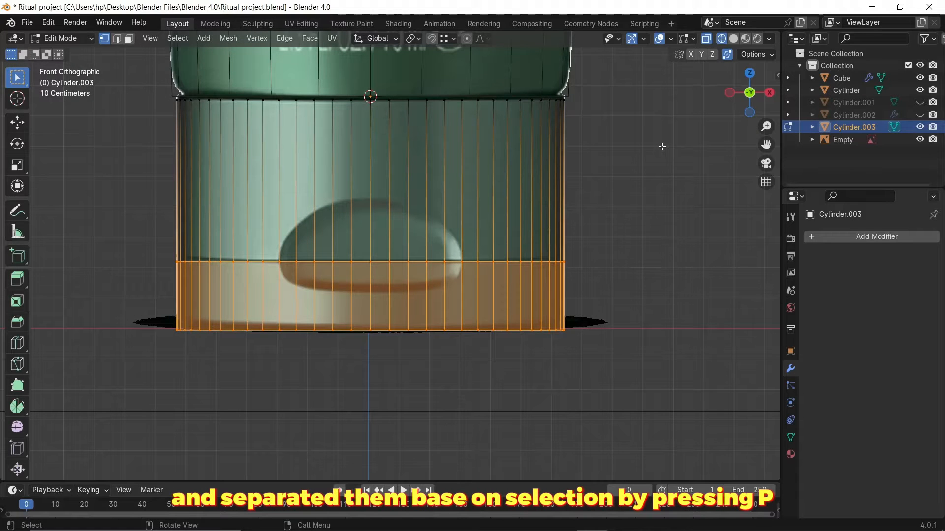
{"action": "key", "text": "p"}
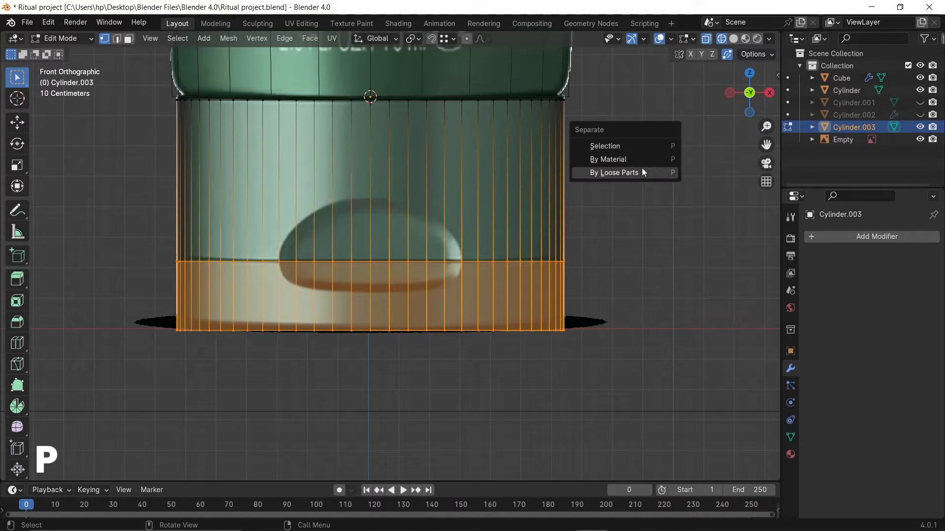
{"action": "left_click", "coordinate": [614, 172]}
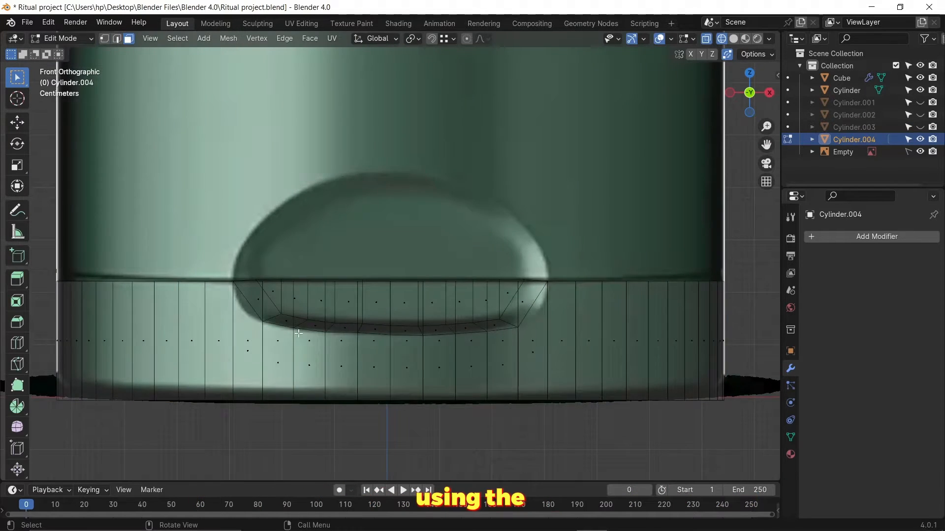
Add an extra edge loop around the notched ring and leave Edit Mode.
{"action": "key", "text": "i"}
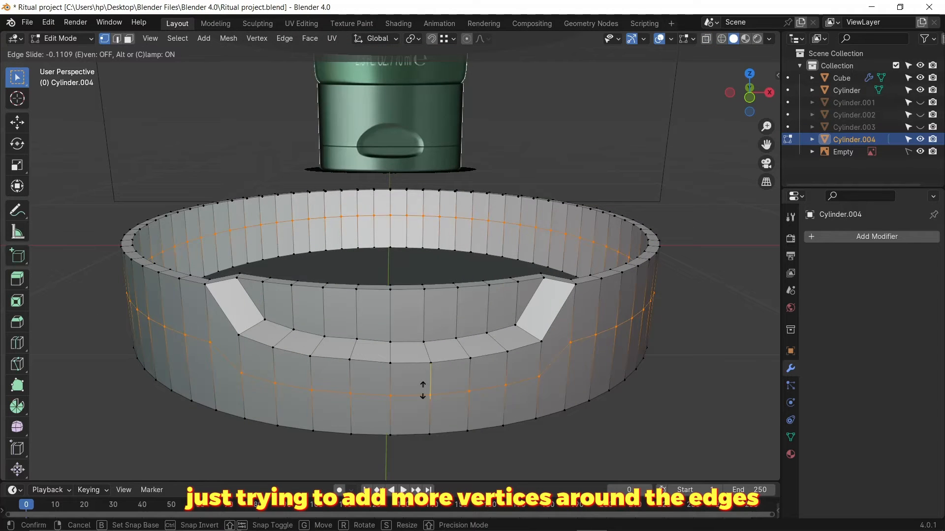
{"action": "left_click", "coordinate": [422, 392]}
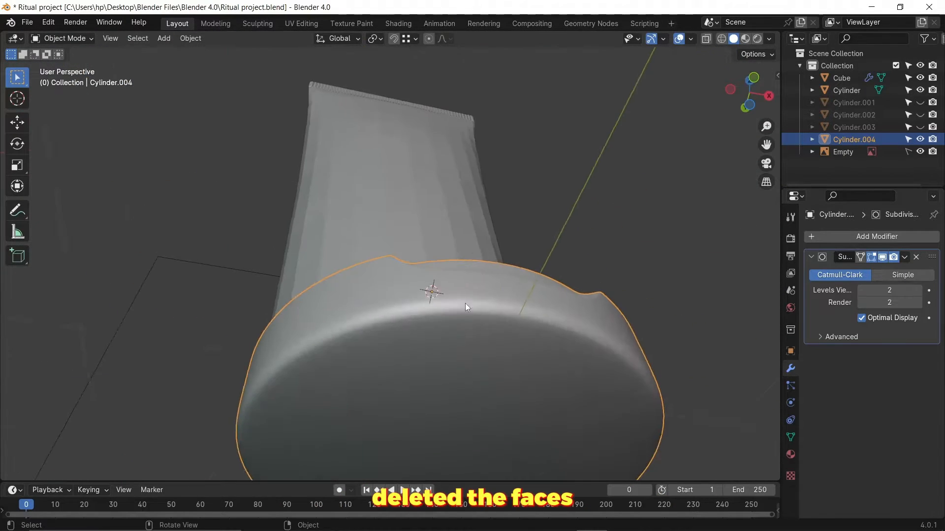
{"action": "key", "text": "Tab"}
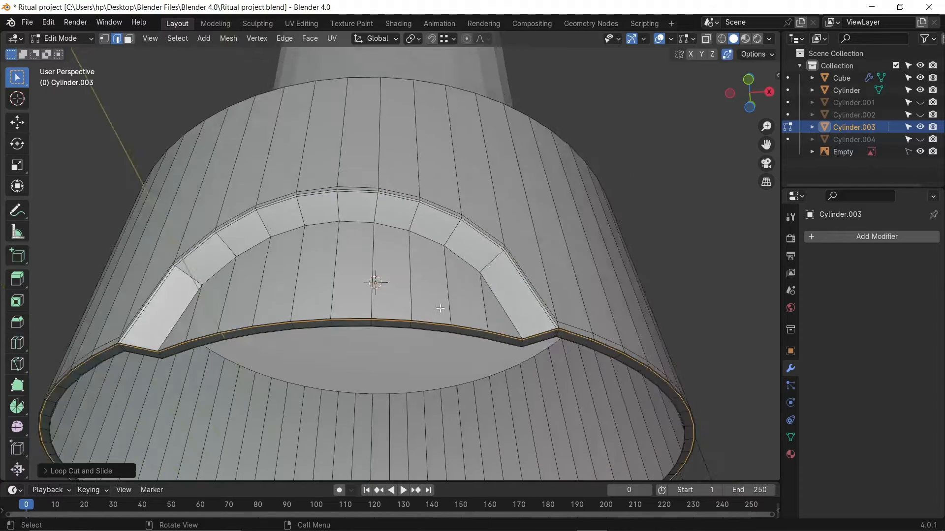
View from the front and give the tube body a Subdivision Surface modifier.
{"action": "key", "text": "KP_1"}
{"action": "type", "text": "s"}
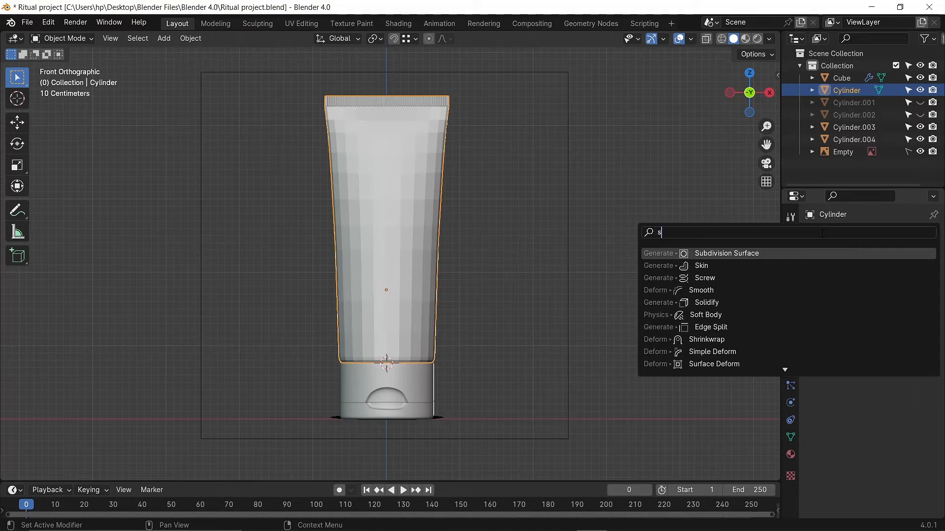
{"action": "left_click", "coordinate": [727, 254]}
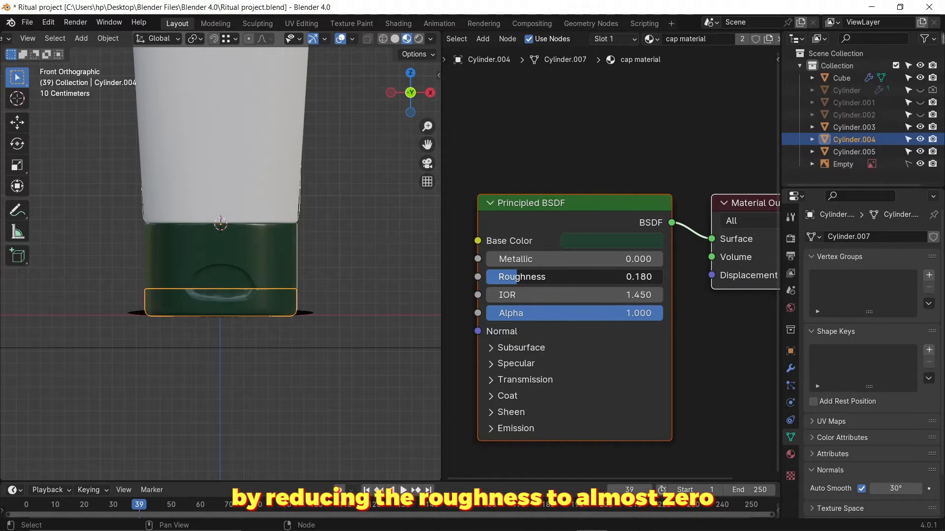
Lower the cap's roughness to 0.18 and bring the label image into the tube material.
{"action": "left_click", "coordinate": [854, 152]}
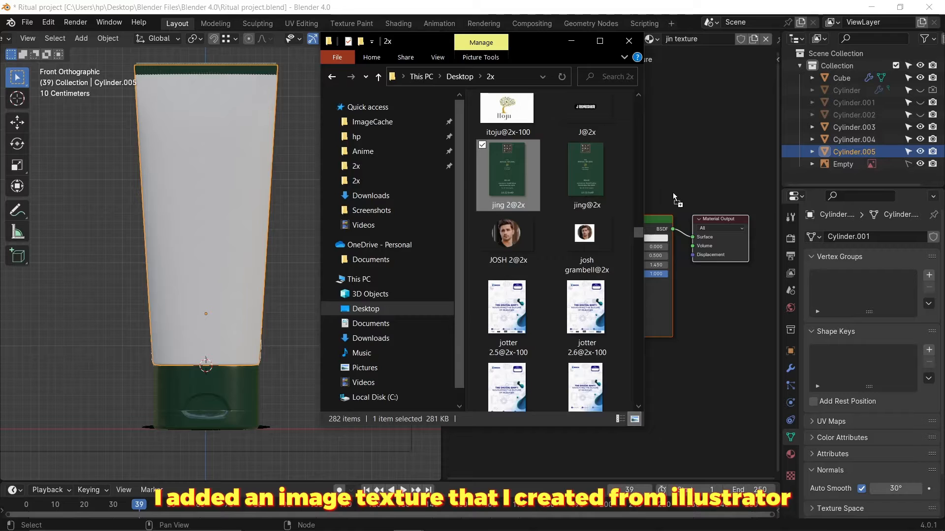
{"action": "left_click", "coordinate": [301, 24]}
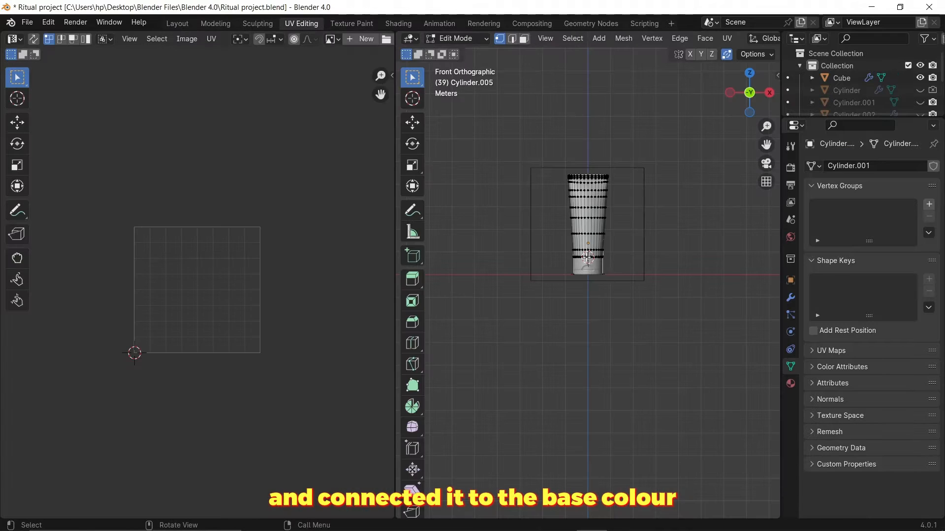
{"action": "left_click", "coordinate": [329, 40]}
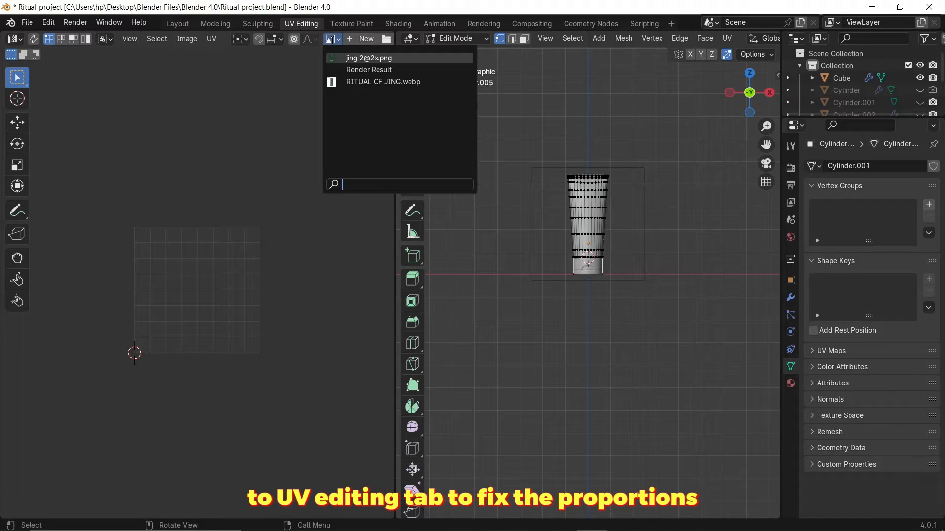
{"action": "left_click", "coordinate": [369, 57]}
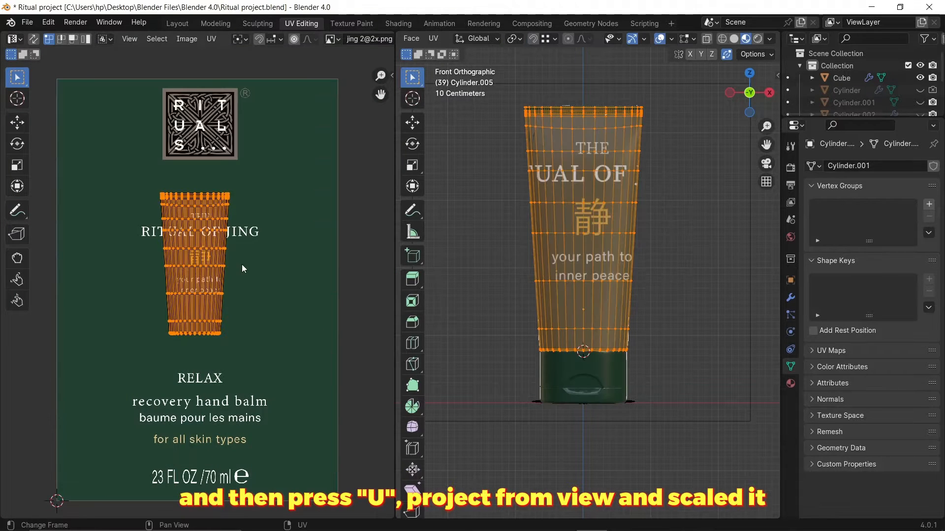
{"action": "key", "text": "s"}
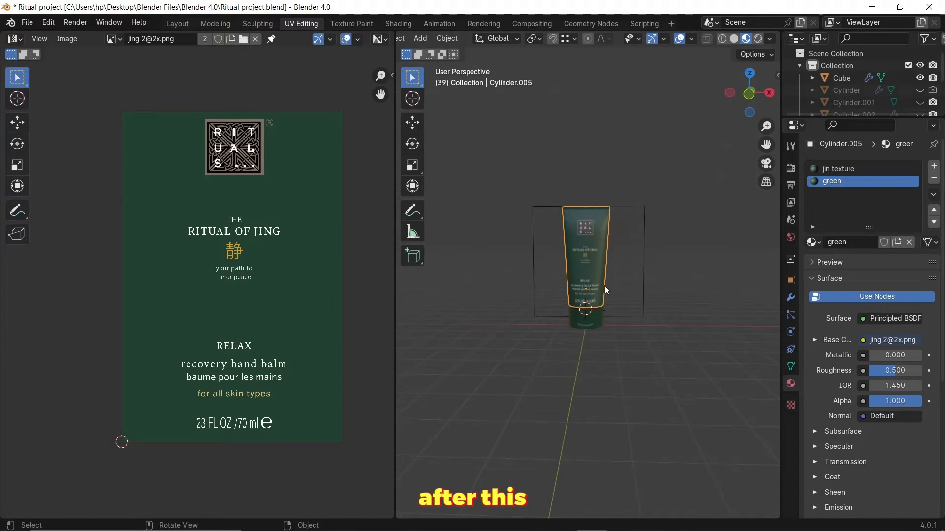
In Shading, add a Bump node fed by the label image colour into the normal input.
{"action": "left_click", "coordinate": [397, 24]}
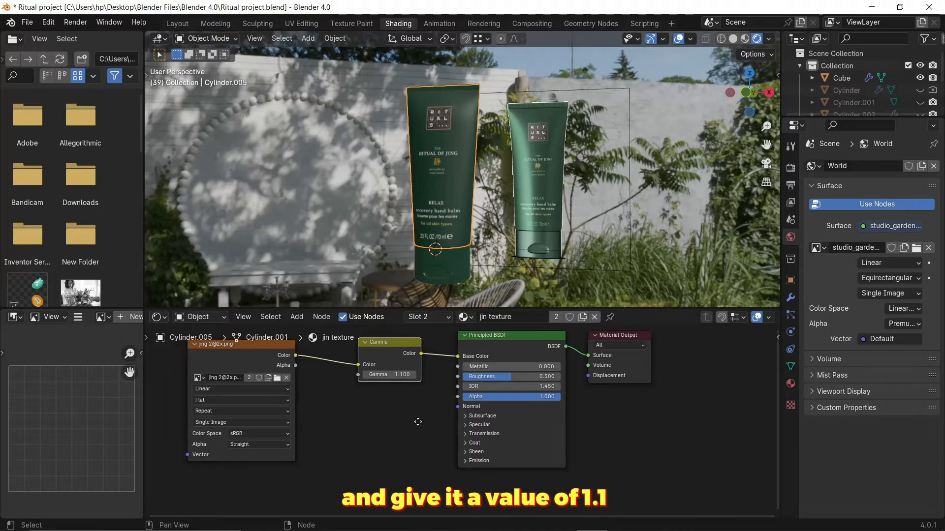
{"action": "type", "text": "b"}
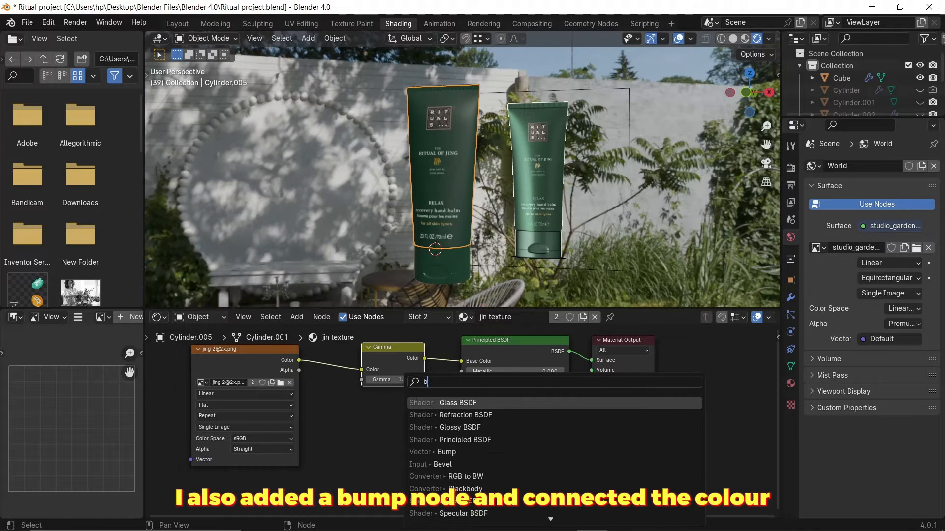
{"action": "left_click", "coordinate": [447, 452]}
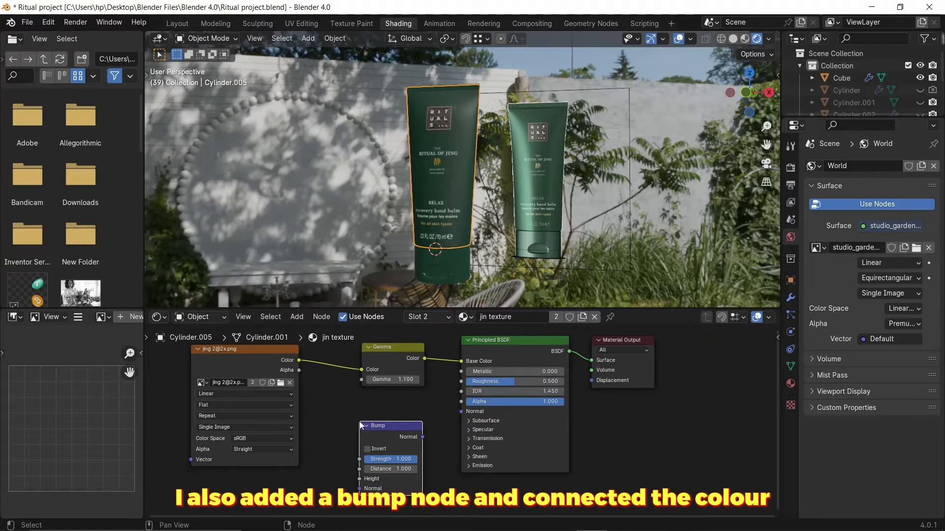
{"action": "left_click_drag", "start_coordinate": [299, 360], "coordinate": [364, 478]}
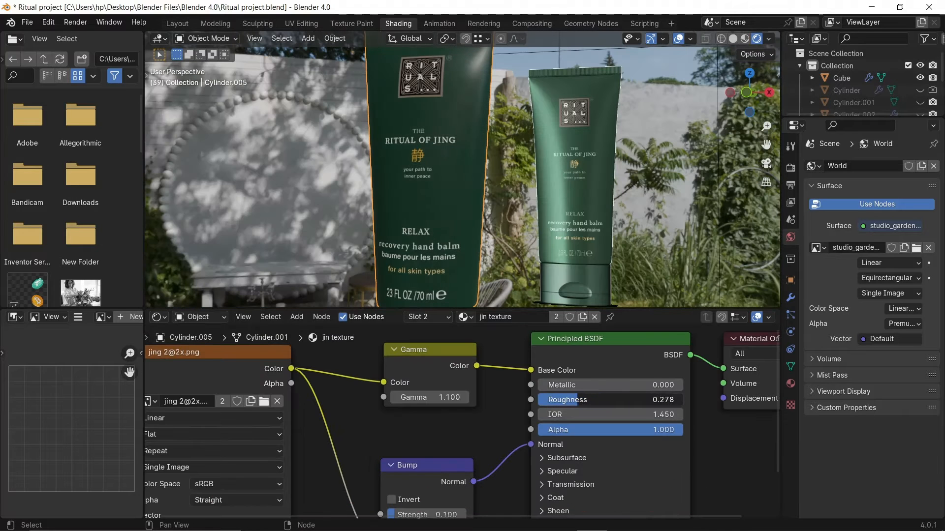
Lower the Principled BSDF roughness for a glossier tube surface.
{"action": "left_click_drag", "start_coordinate": [608, 400], "coordinate": [542, 399]}
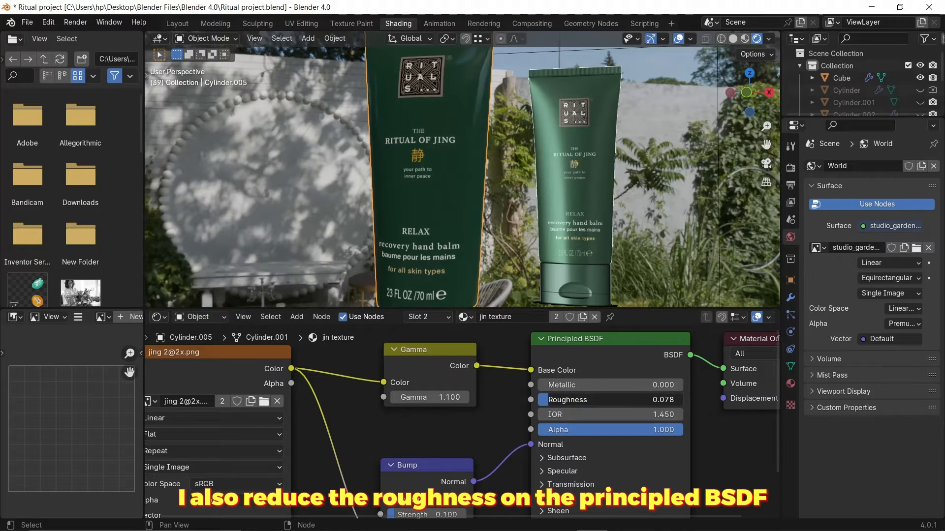
{"action": "left_click", "coordinate": [177, 23]}
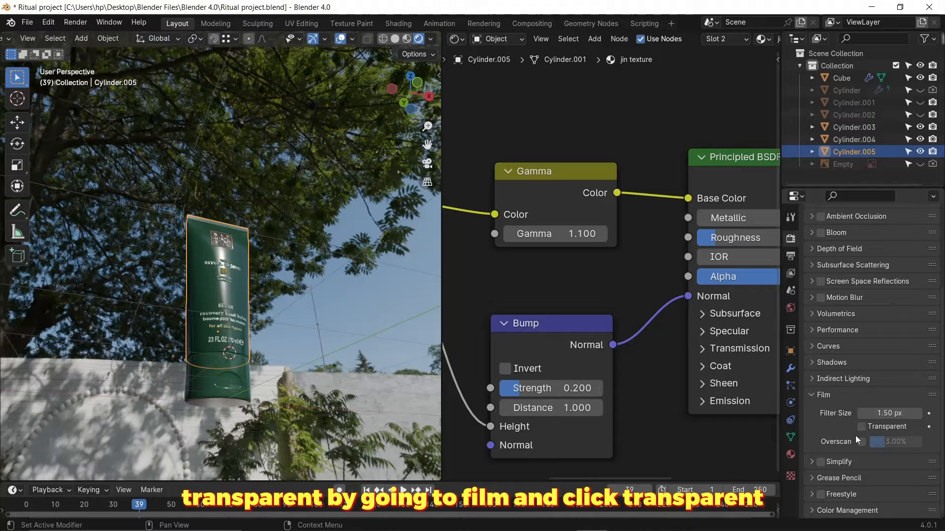
Enable Film > Transparent and set the View Transform from Standard to AgX.
{"action": "left_click", "coordinate": [862, 426]}
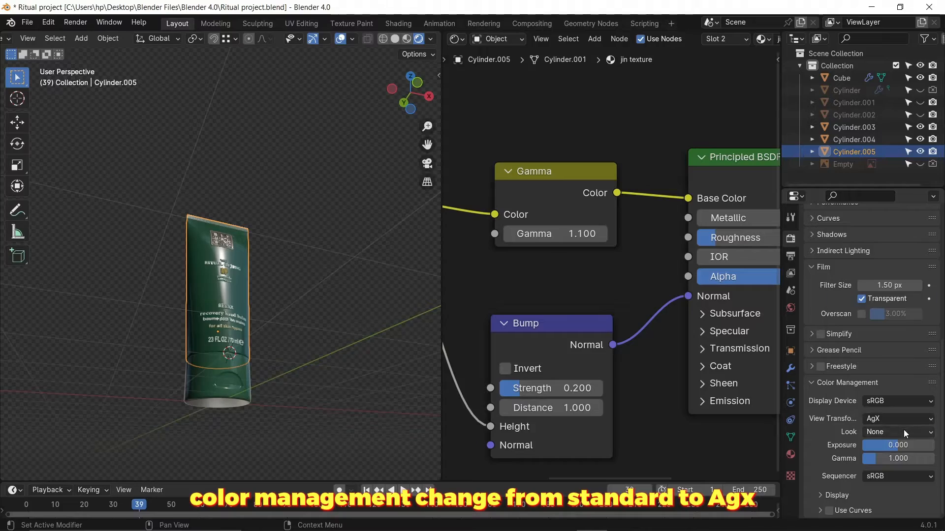
{"action": "left_click", "coordinate": [898, 432]}
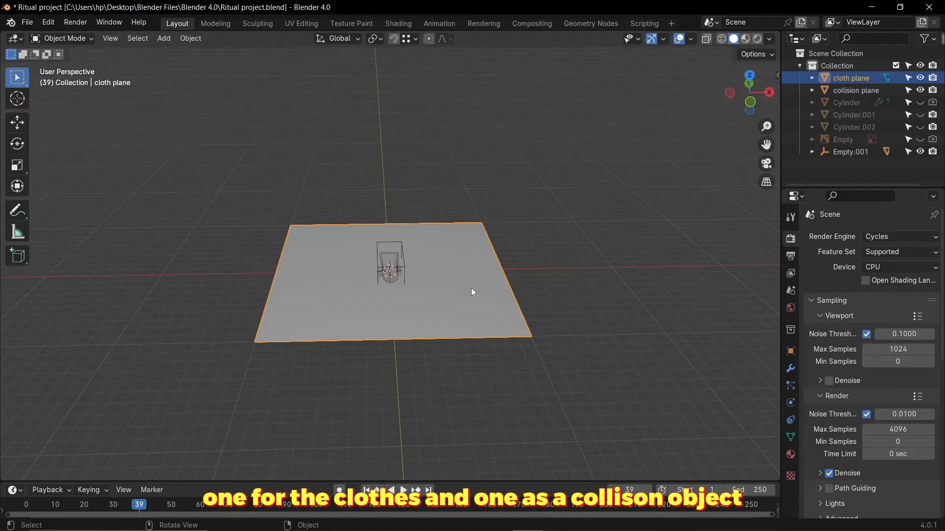
Subdivide the cloth plane's mesh with 35 cuts in Edit Mode.
{"action": "left_click", "coordinate": [857, 89]}
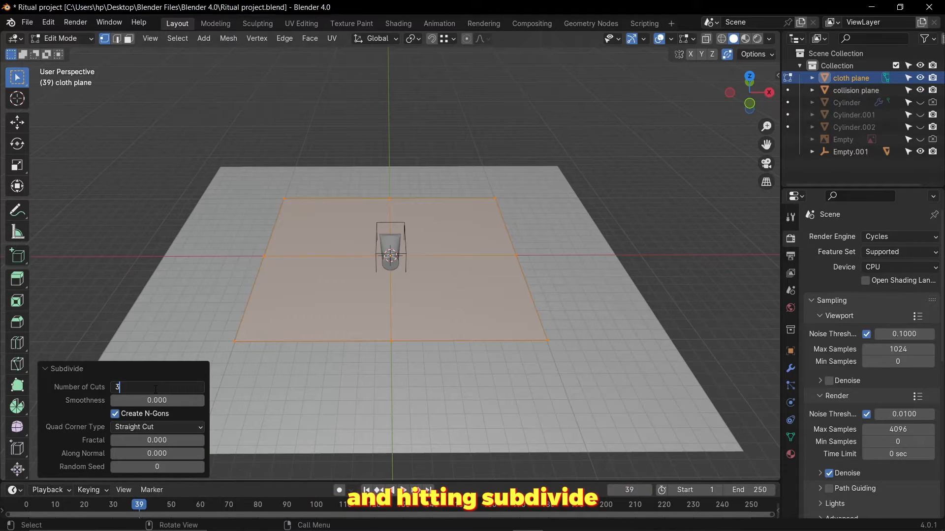
{"action": "type", "text": "35"}
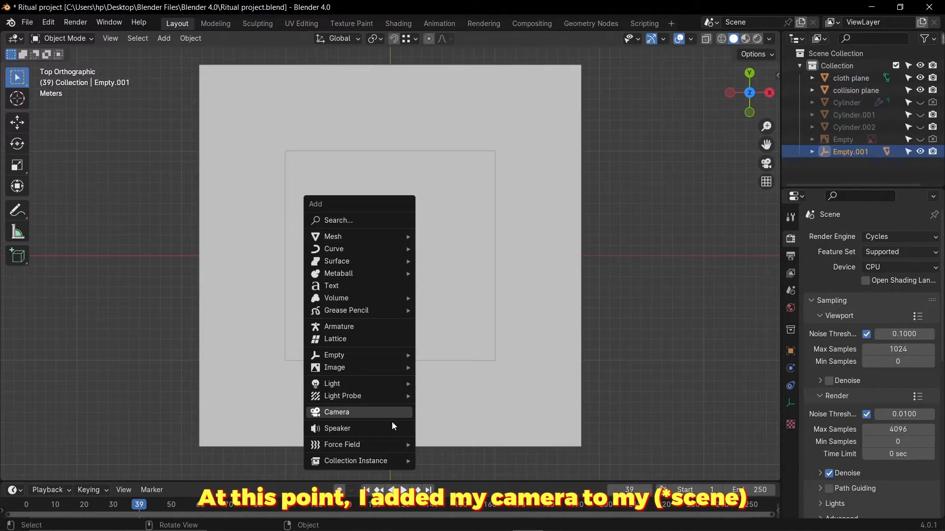
Add a camera and make the ground plane a Collision object in Physics.
{"action": "left_click", "coordinate": [337, 412]}
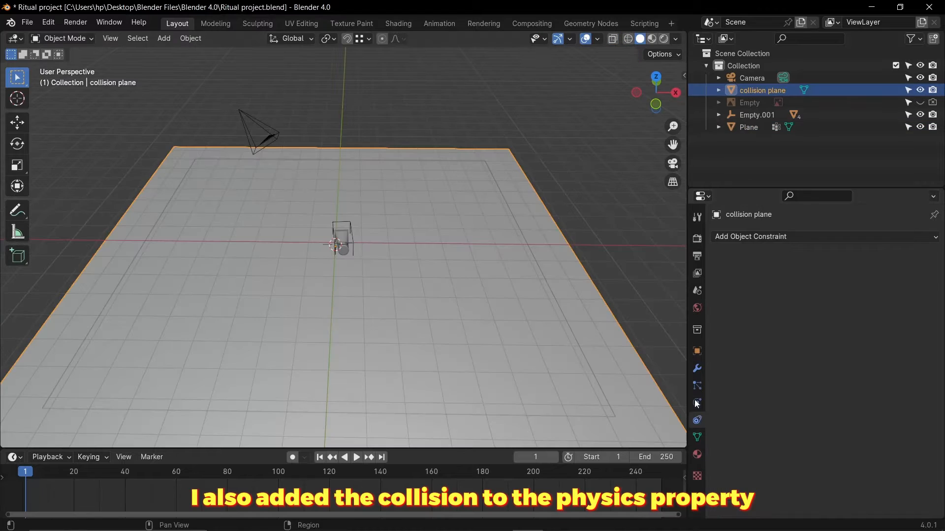
{"action": "left_click", "coordinate": [697, 402]}
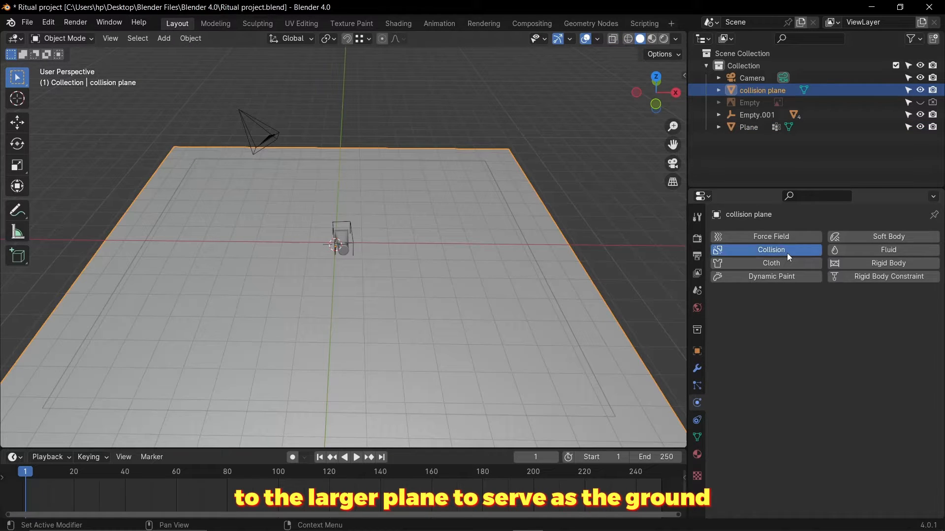
{"action": "left_click", "coordinate": [772, 250]}
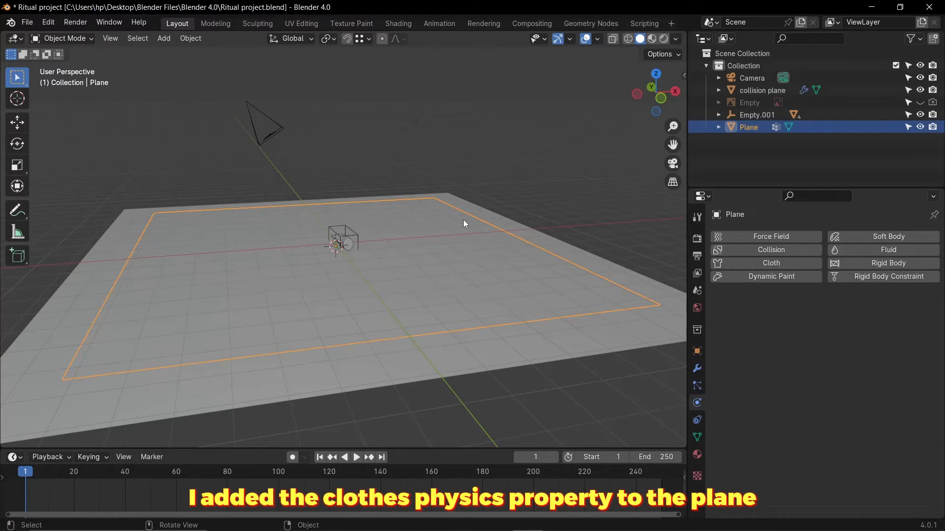
Add Cloth physics to the Plane pinned by the PIN vertex group and raise the vortex strength.
{"action": "left_click", "coordinate": [770, 264]}
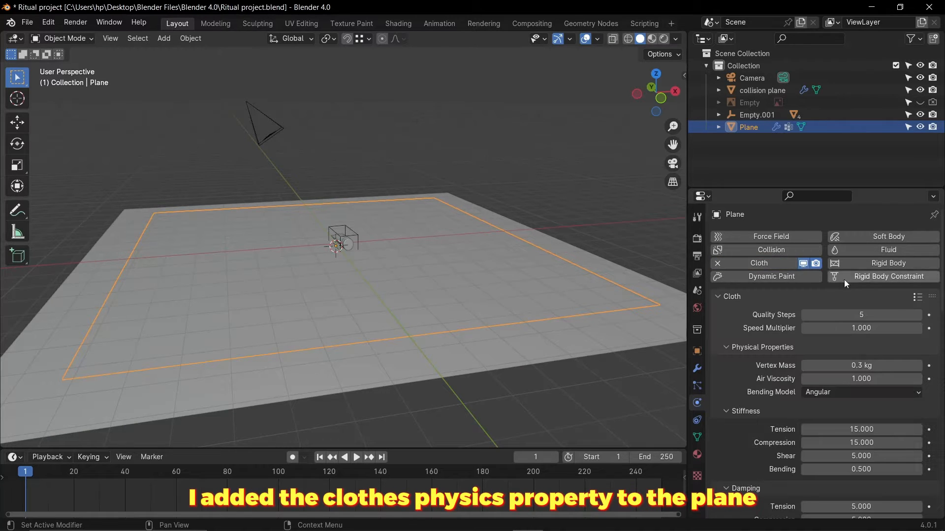
{"action": "scroll", "scroll_direction": "down", "scroll_amount": 3}
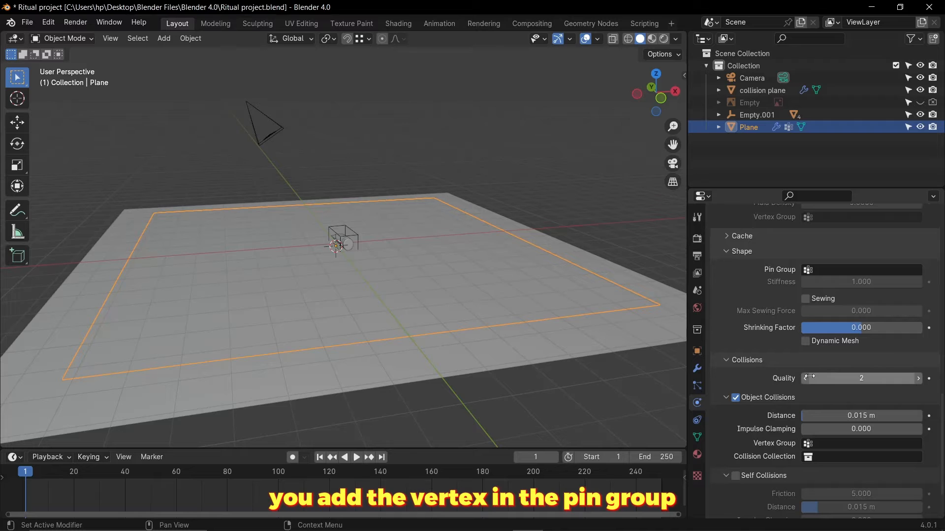
{"action": "left_click", "coordinate": [869, 269]}
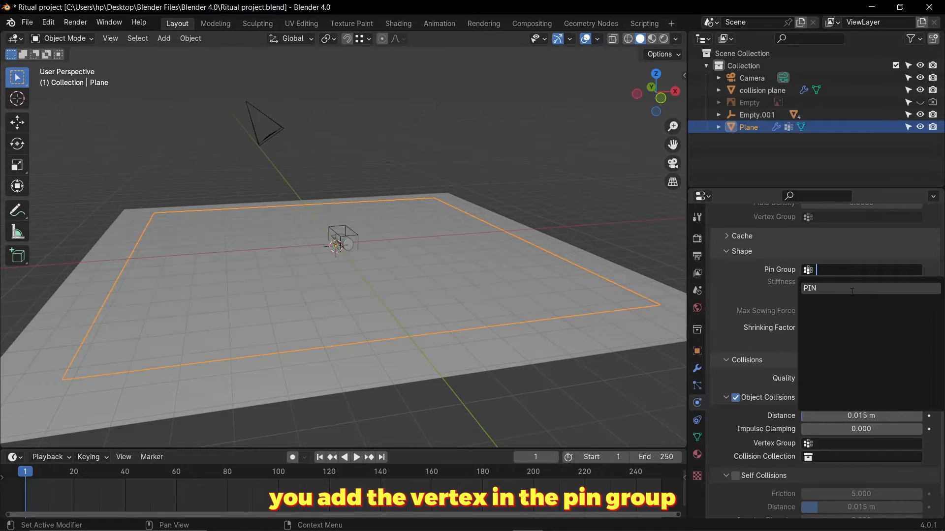
{"action": "left_click", "coordinate": [761, 90]}
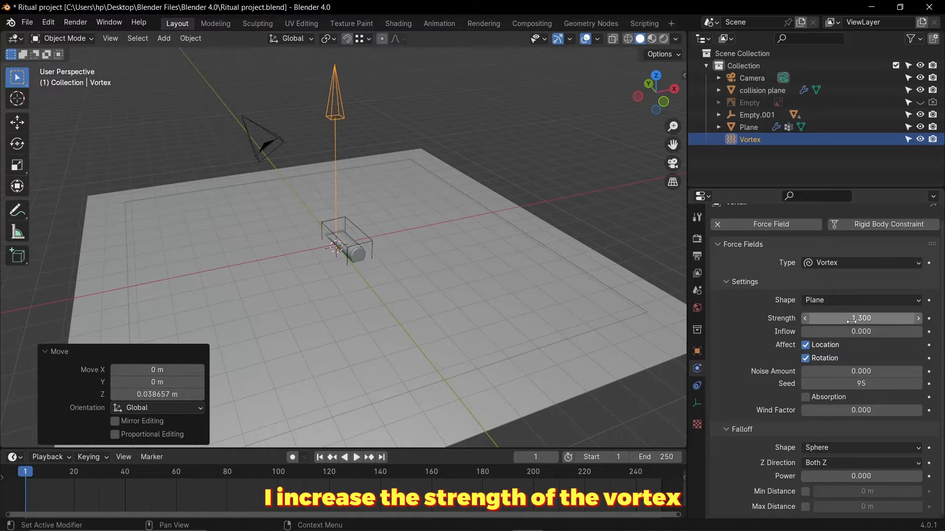
{"action": "key", "text": "space"}
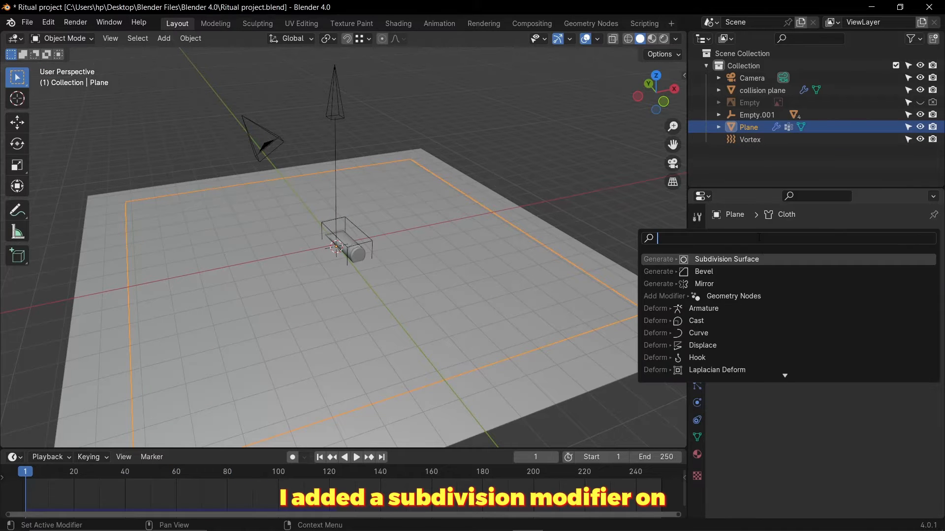
Give the cloth Plane Subdivision Surface and Solidify modifiers with a thin thickness.
{"action": "left_click", "coordinate": [726, 259]}
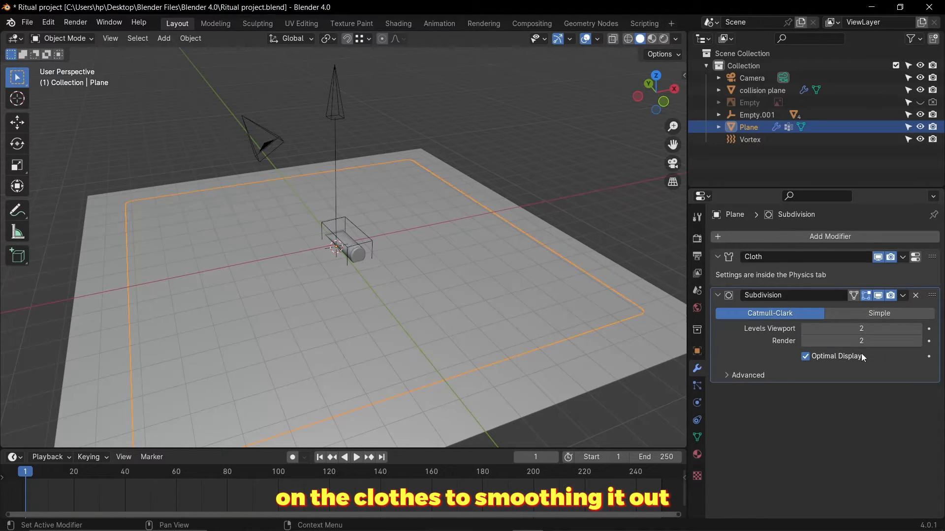
{"action": "left_click", "coordinate": [831, 236]}
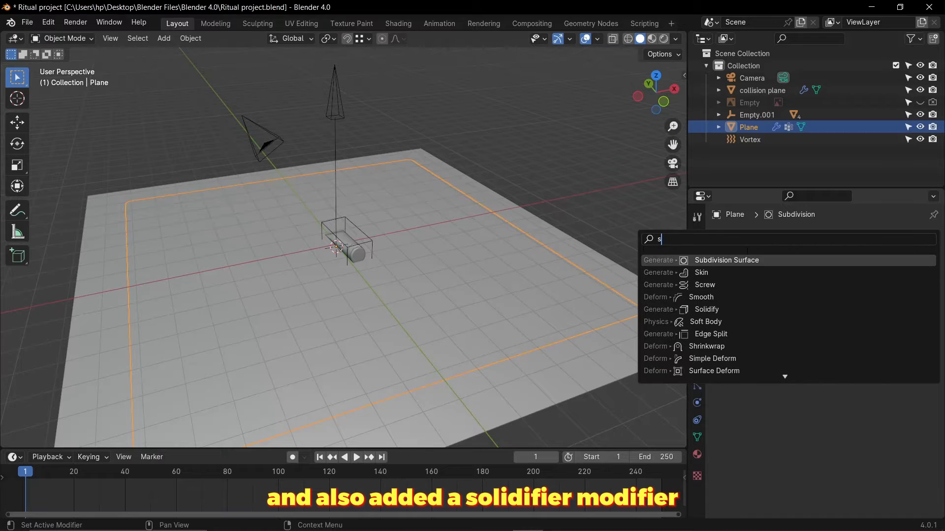
{"action": "left_click", "coordinate": [707, 309]}
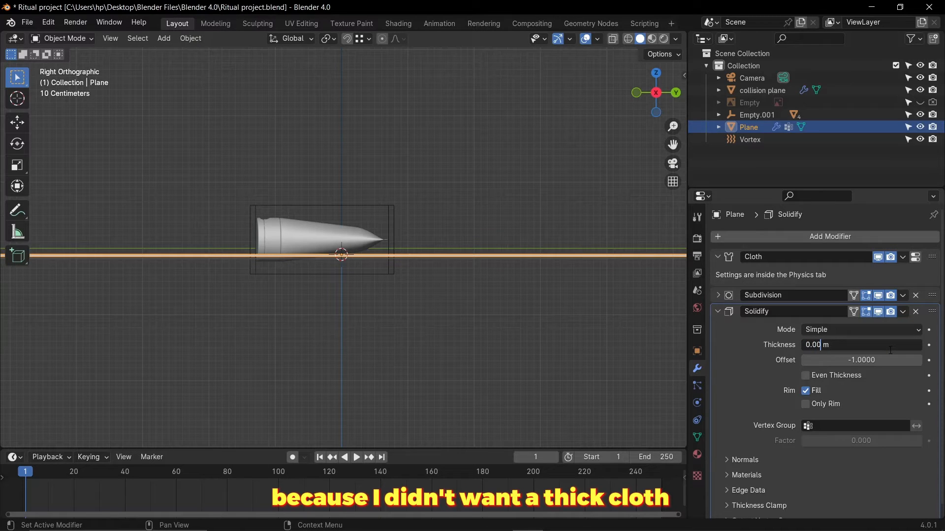
{"action": "left_click", "coordinate": [356, 458]}
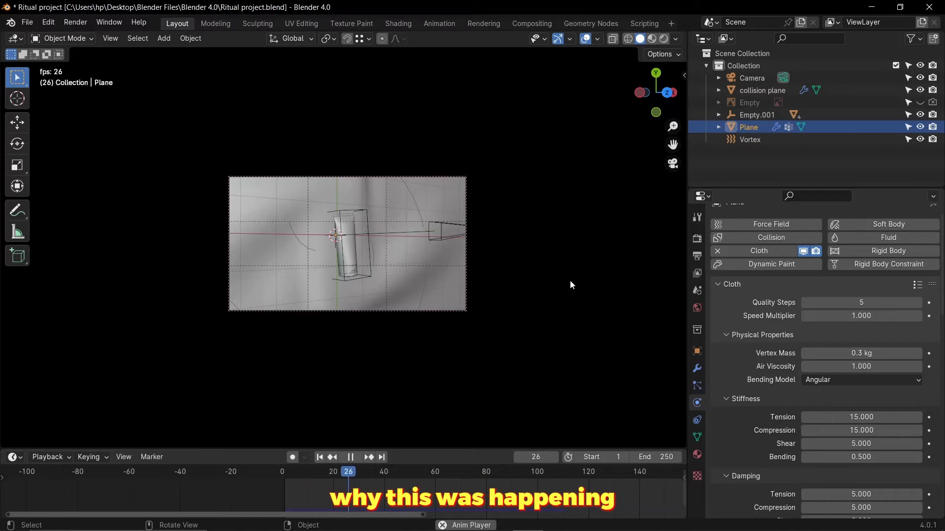
Enable cloth Self Collisions limited to the PIN vertex group, then rewind to frame 1 and replay.
{"action": "left_click", "coordinate": [350, 457]}
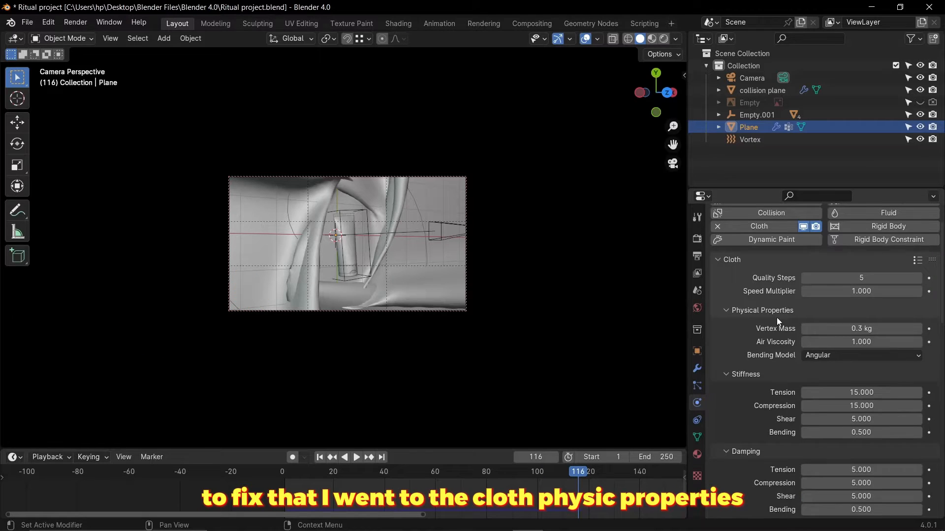
{"action": "scroll", "scroll_direction": "down", "scroll_amount": 3}
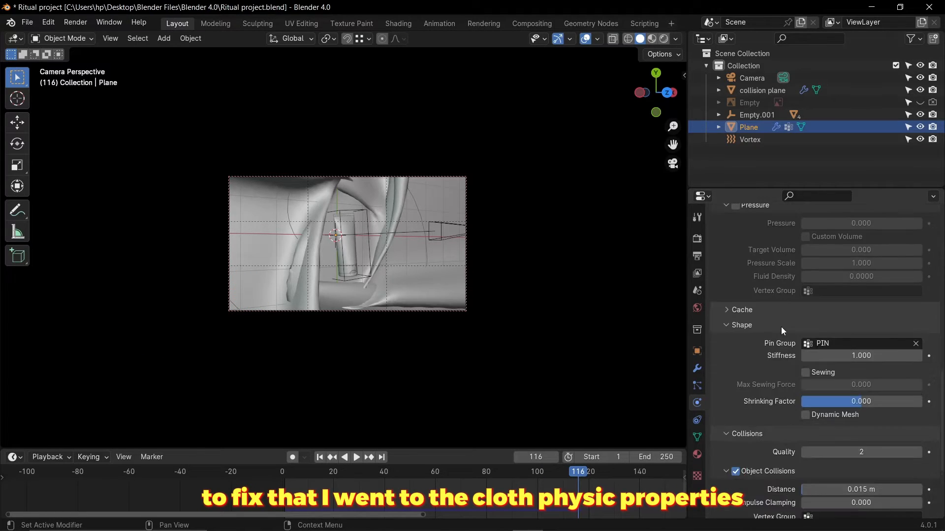
{"action": "scroll", "scroll_direction": "down", "scroll_amount": 3}
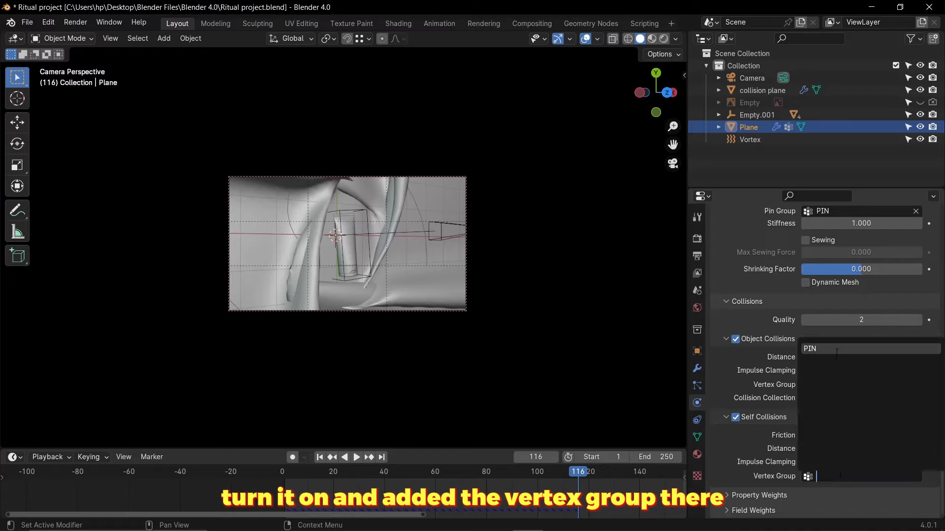
{"action": "left_click", "coordinate": [284, 472]}
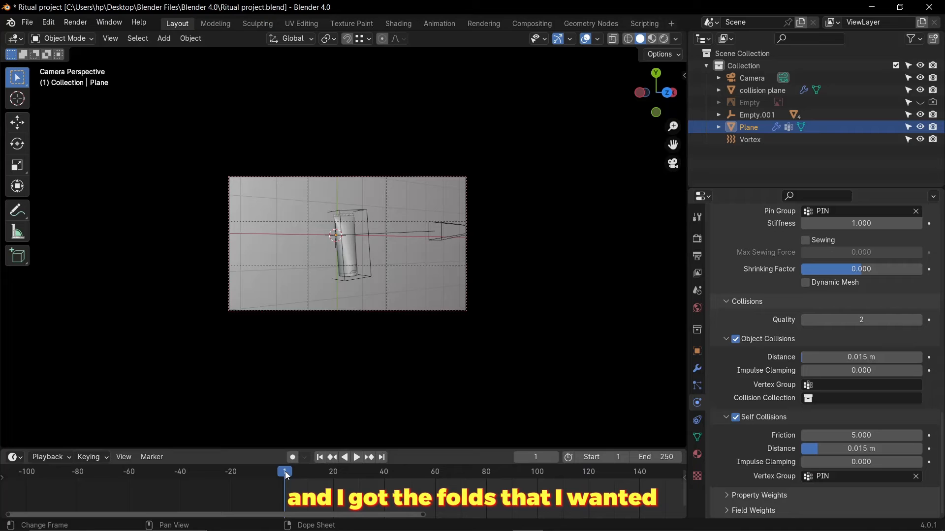
{"action": "left_click", "coordinate": [357, 456]}
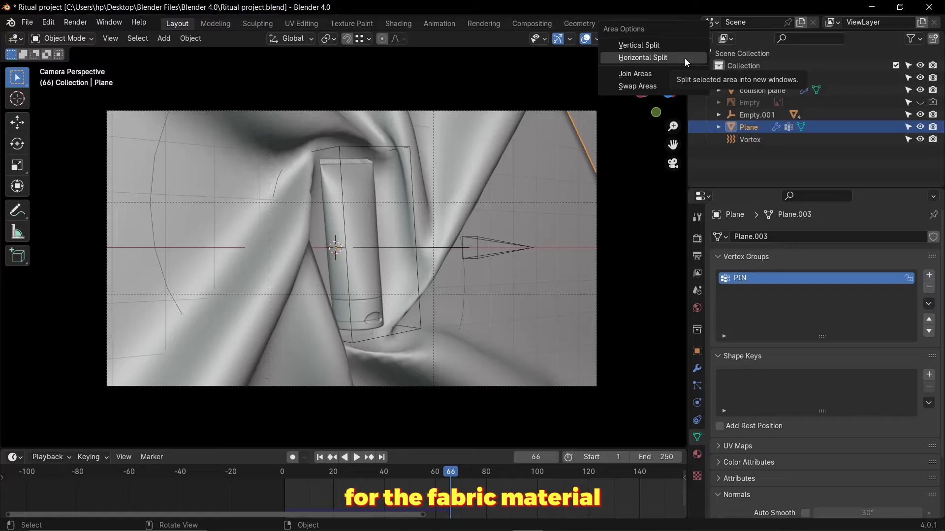
Split the area horizontally and turn the second view into a Shader Editor.
{"action": "left_click", "coordinate": [638, 45]}
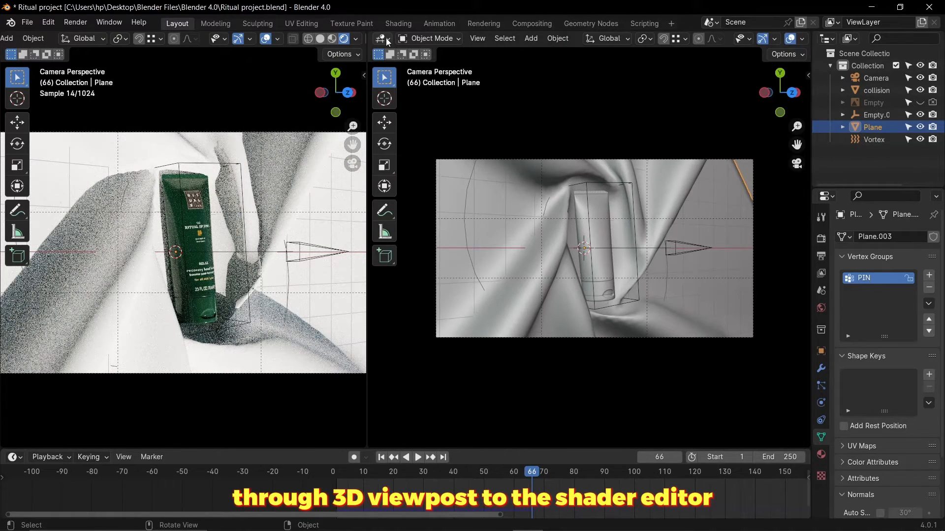
{"action": "left_click", "coordinate": [681, 39]}
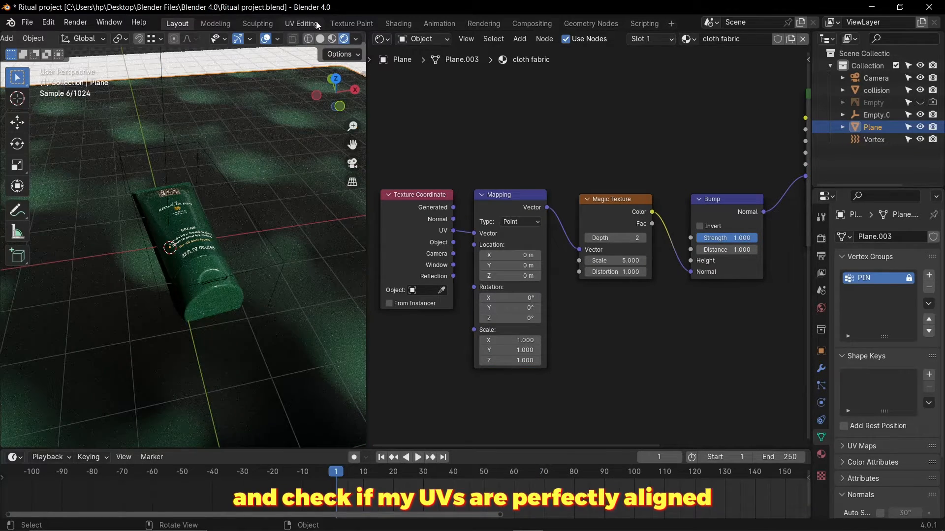
Check the cloth plane's UVs in the UV Editing workspace, then return to Layout.
{"action": "left_click", "coordinate": [301, 23]}
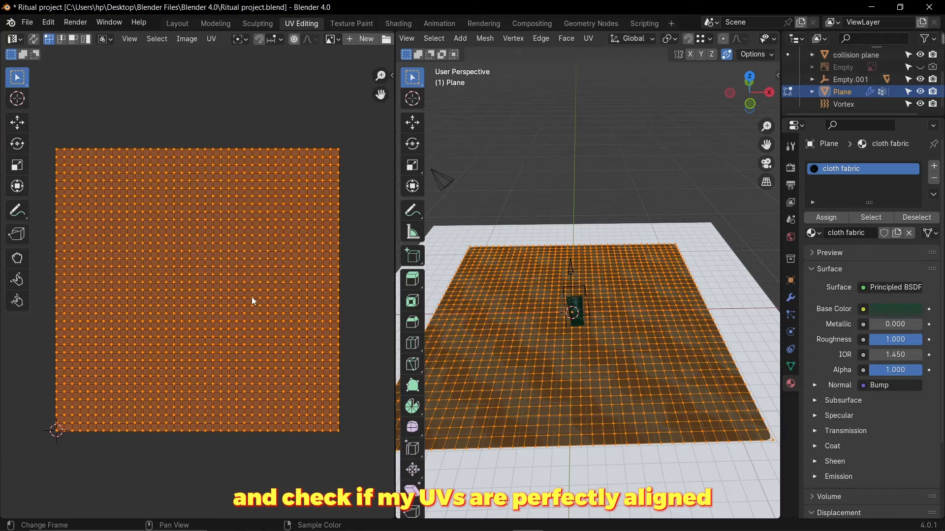
{"action": "left_click", "coordinate": [177, 24]}
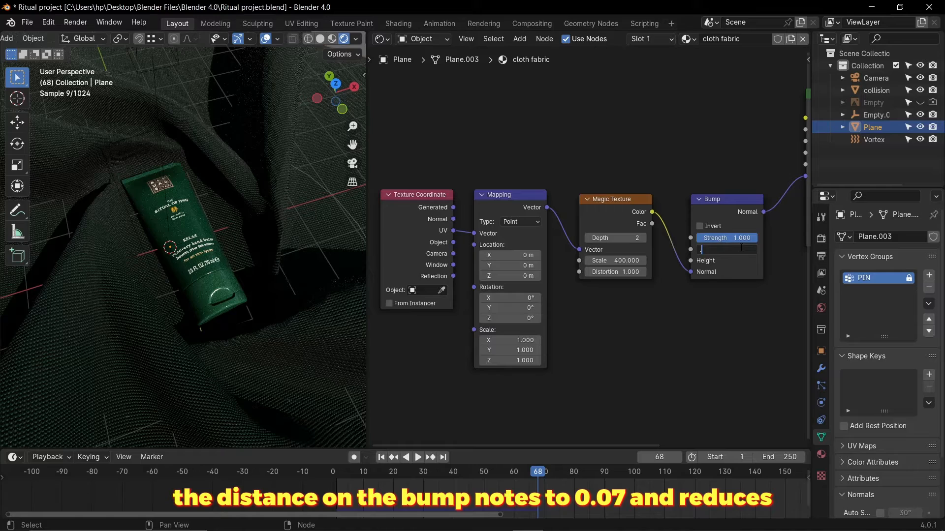
Set Bump Distance 0.07, feed a Wave Texture into a second Bump, tune the Noise Texture detail.
{"action": "type", "text": "0.070"}
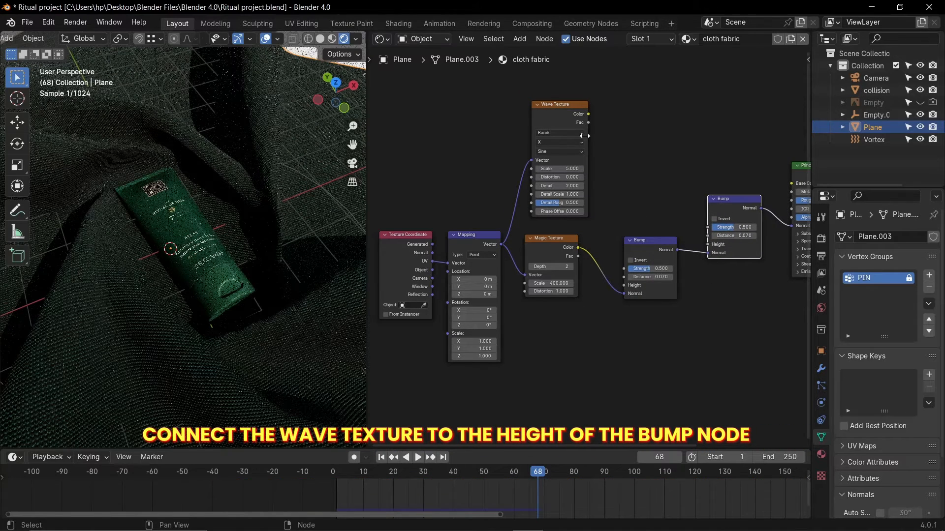
{"action": "left_click_drag", "start_coordinate": [588, 114], "coordinate": [705, 245]}
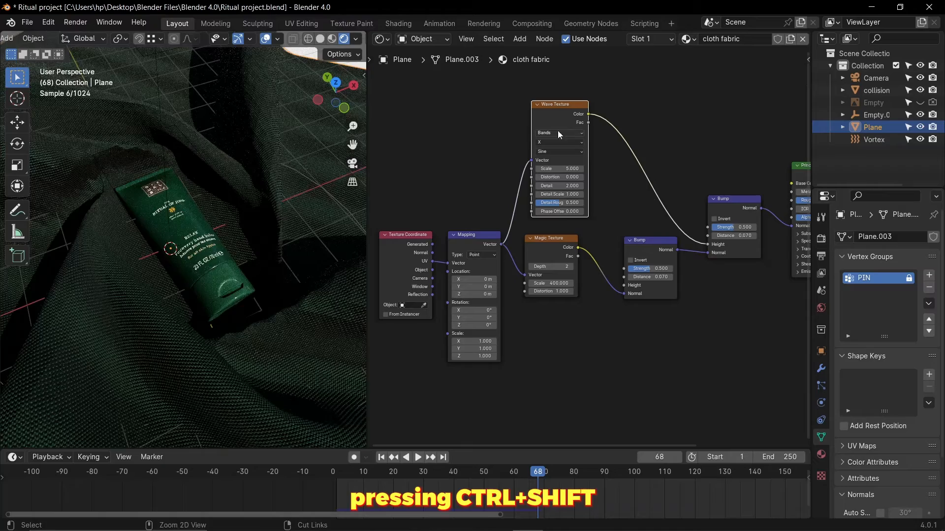
{"action": "left_click", "coordinate": [650, 240]}
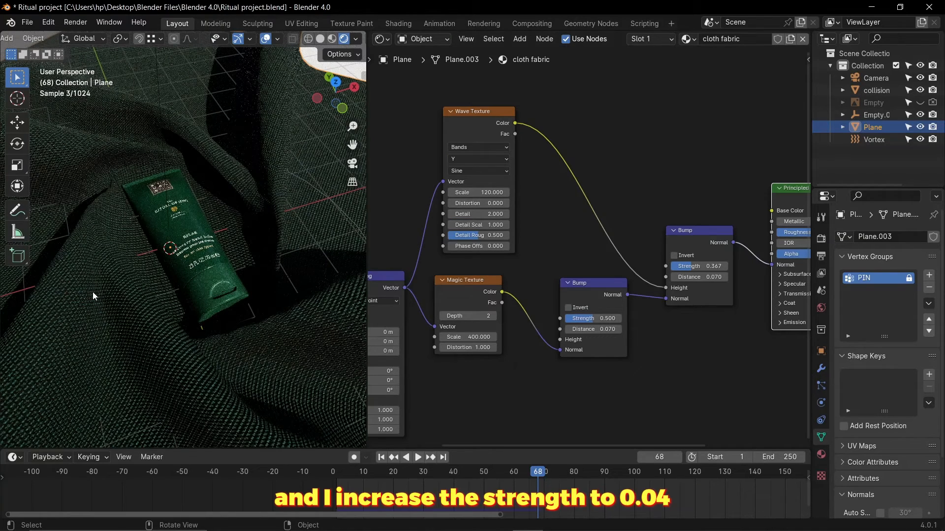
{"action": "left_click", "coordinate": [698, 265]}
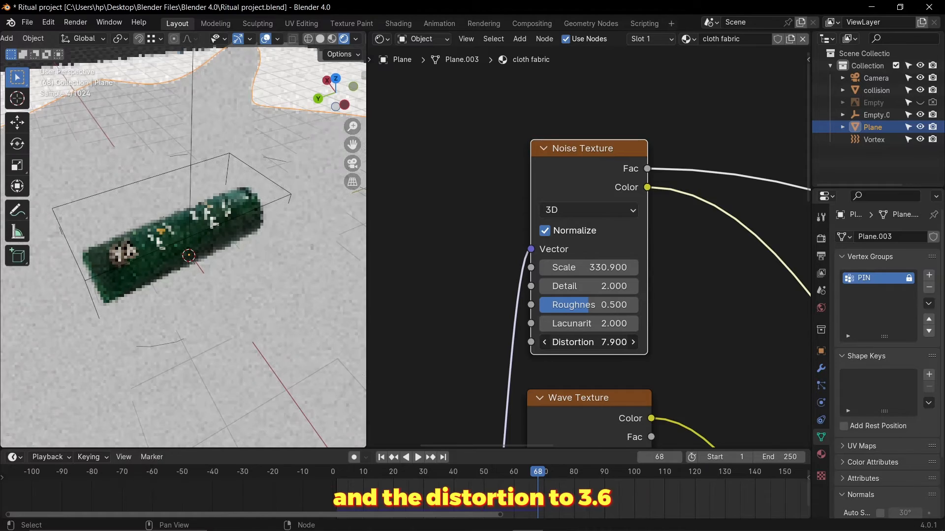
{"action": "left_click", "coordinate": [588, 343]}
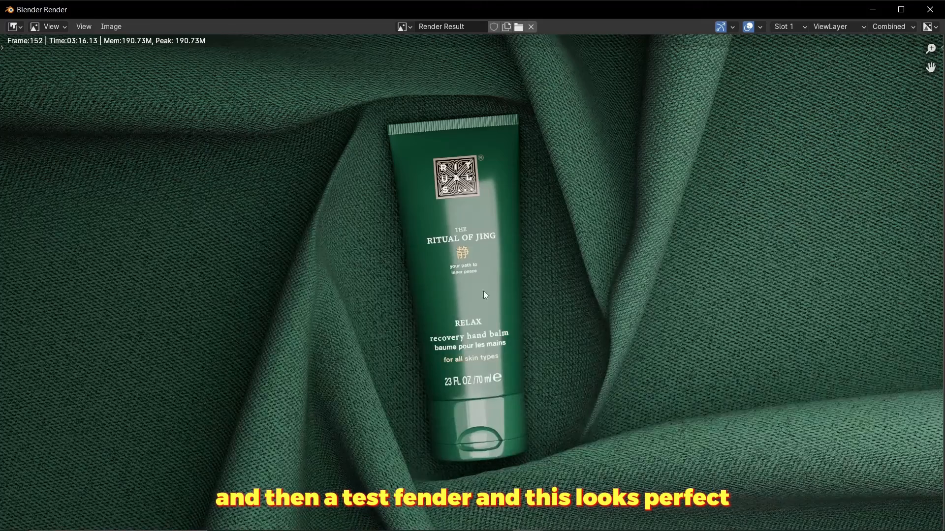
{"action": "mouse_move", "coordinate": [652, 238]}
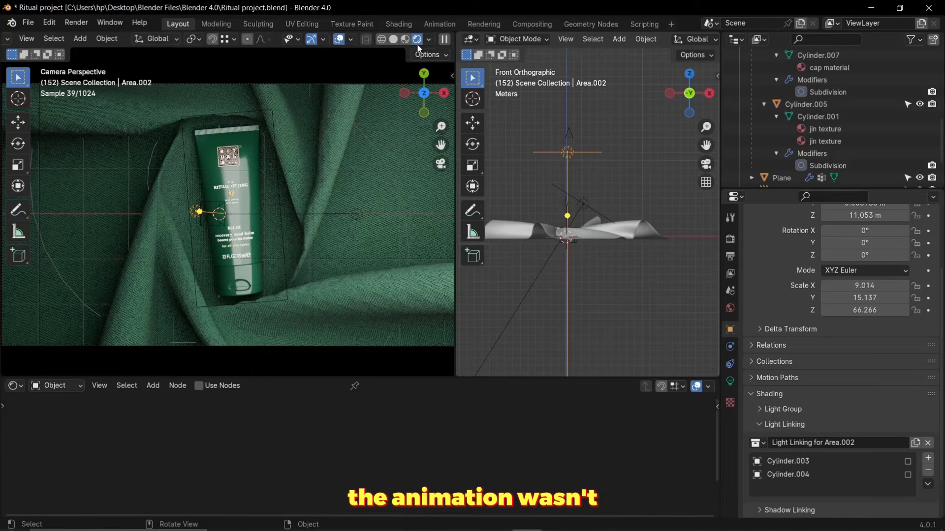
Turn the bottom area into a Timeline starting at frame 72 and select the camera to animate.
{"action": "left_click", "coordinate": [396, 39]}
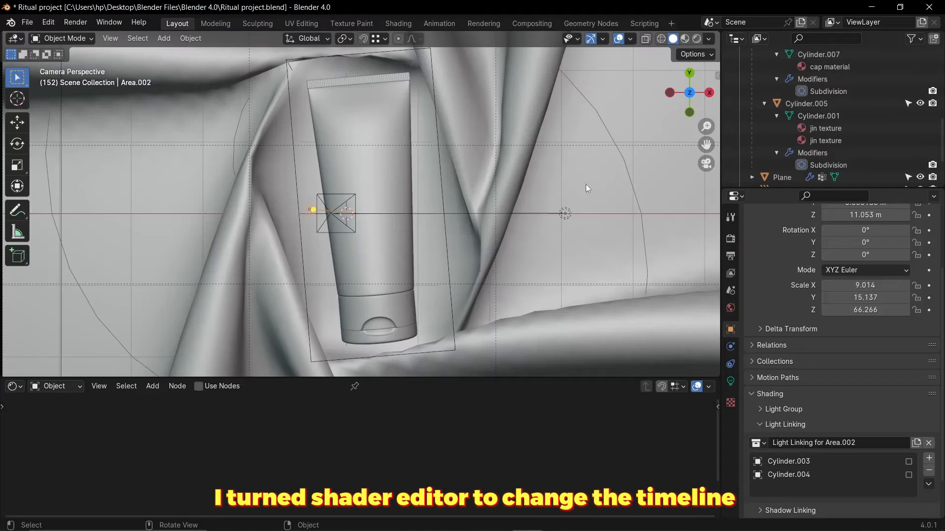
{"action": "left_click", "coordinate": [13, 386]}
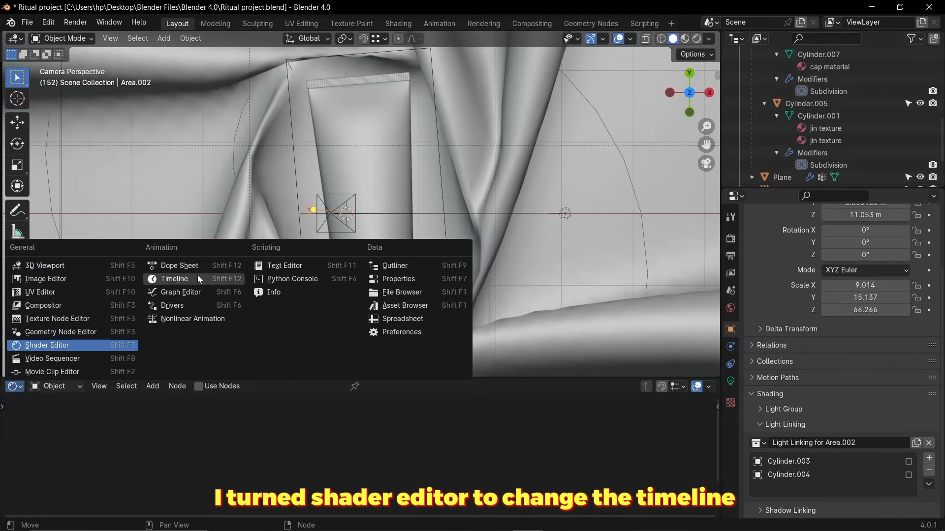
{"action": "left_click", "coordinate": [174, 279]}
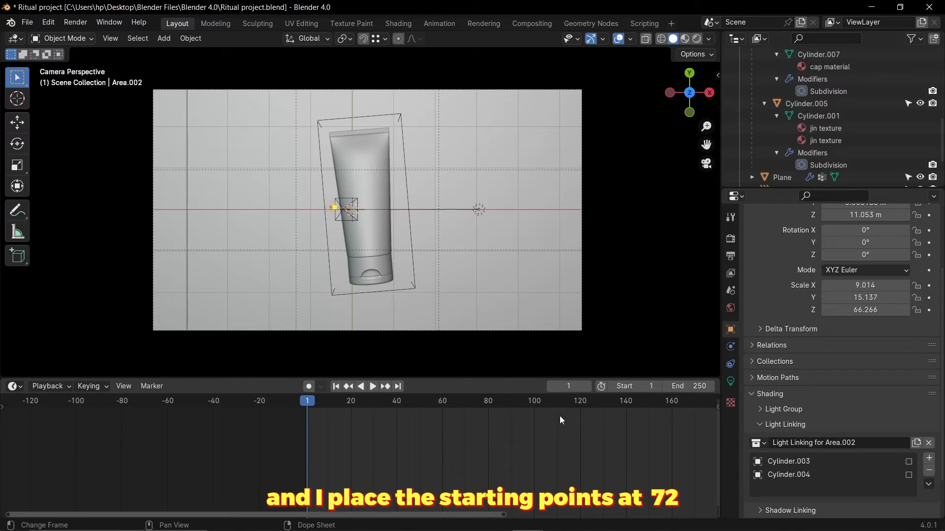
{"action": "left_click", "coordinate": [470, 402]}
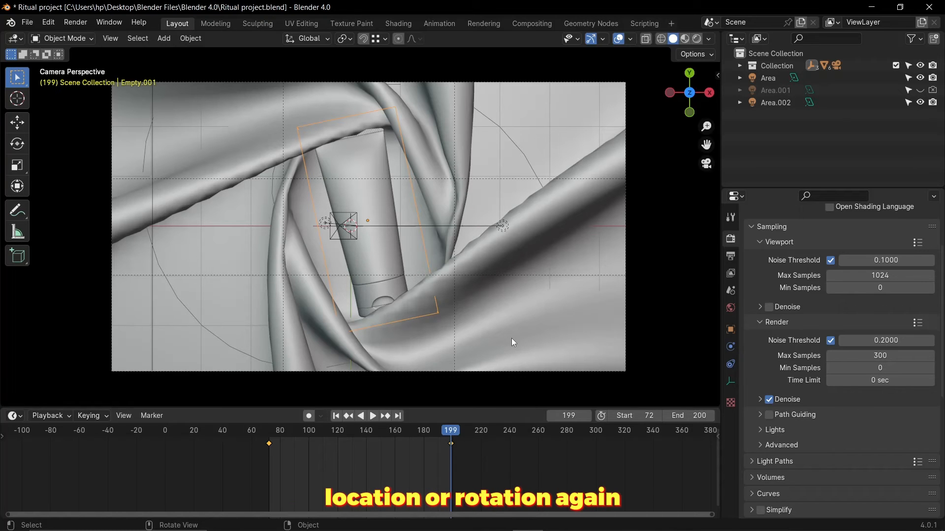
{"action": "left_click", "coordinate": [372, 416]}
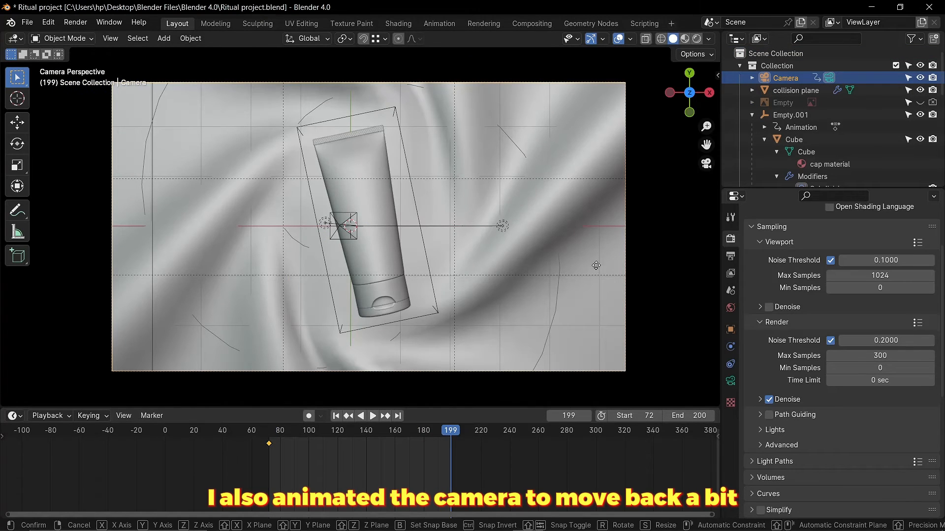
Go to frame 72 and insert a Location keyframe on the camera.
{"action": "left_click", "coordinate": [267, 431]}
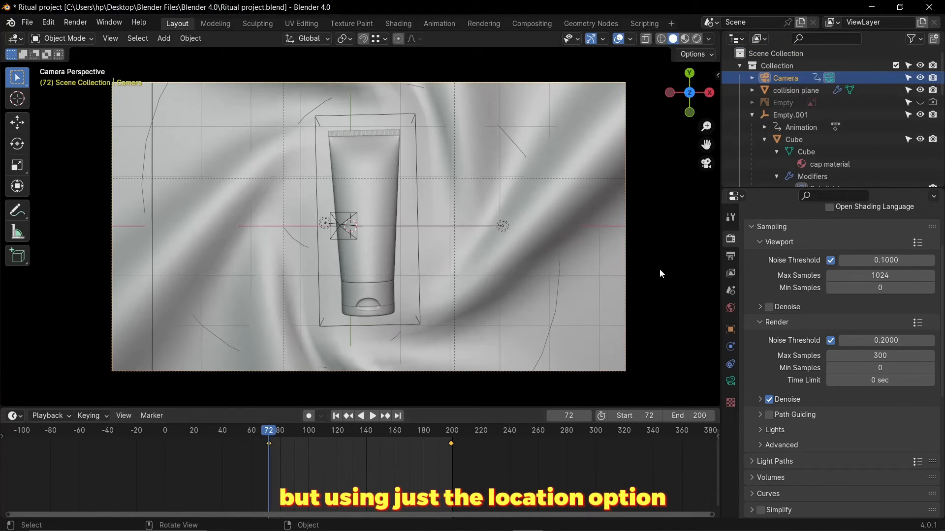
{"action": "left_click", "coordinate": [372, 416]}
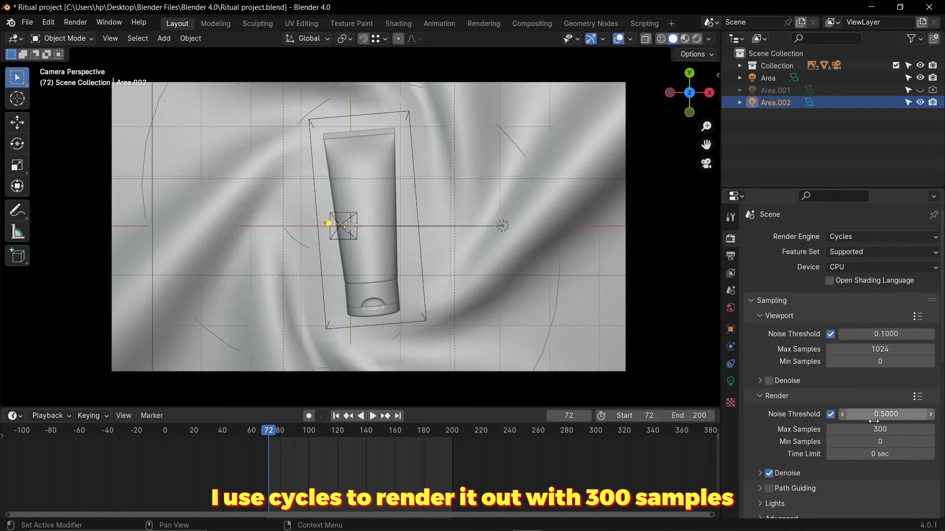
Set noise threshold 0.5, 300 samples, denoising and High Contrast look in Render Properties.
{"action": "scroll", "scroll_direction": "down", "scroll_amount": 3}
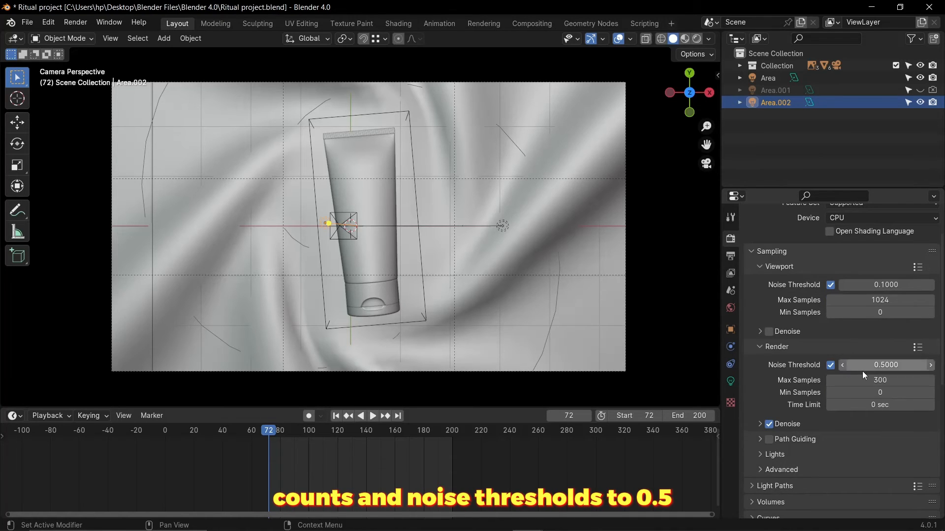
{"action": "scroll", "scroll_direction": "down", "scroll_amount": 3}
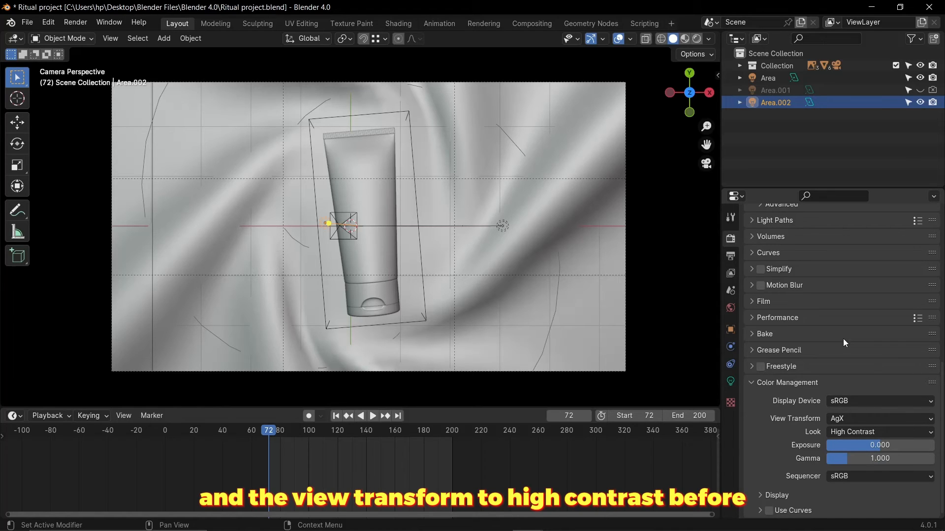
{"action": "left_click", "coordinate": [731, 256]}
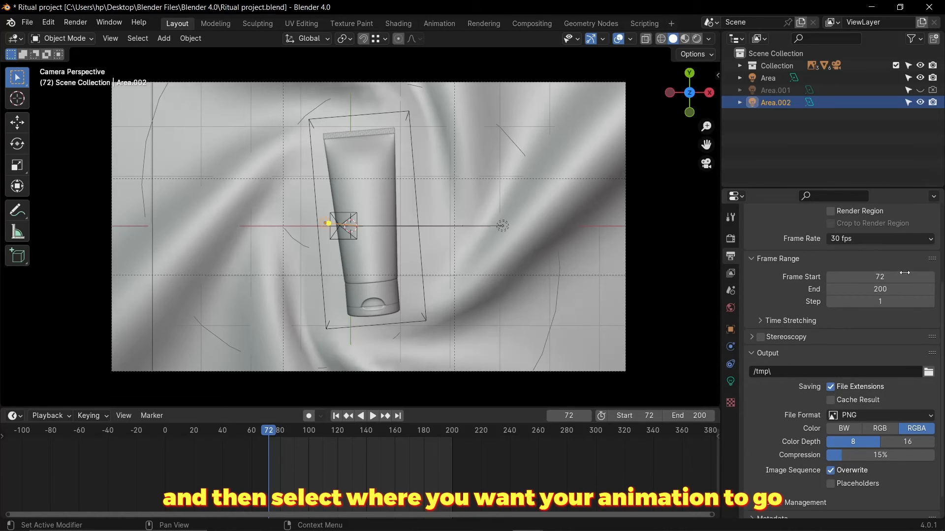
Browse the output path to the 4.0 renders folder and create a new folder there.
{"action": "left_click", "coordinate": [930, 372]}
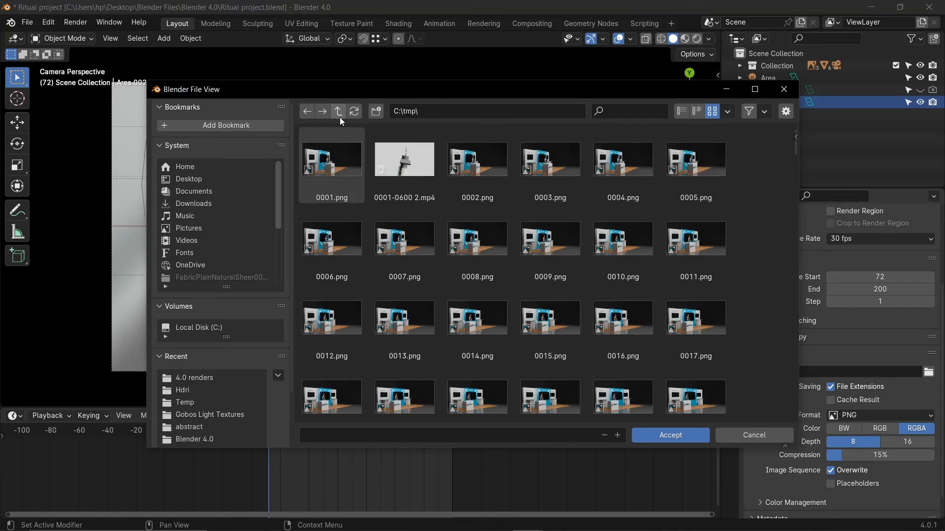
{"action": "left_click", "coordinate": [194, 378]}
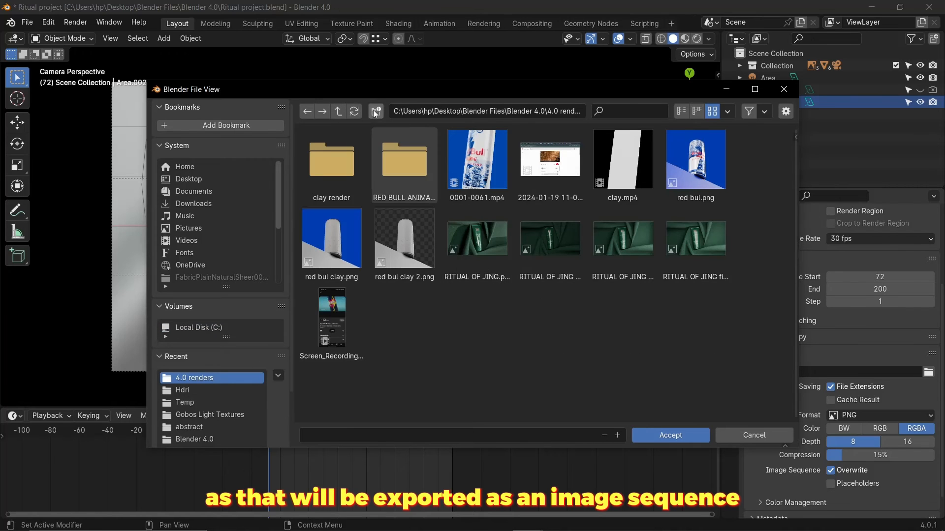
{"action": "left_click", "coordinate": [376, 111]}
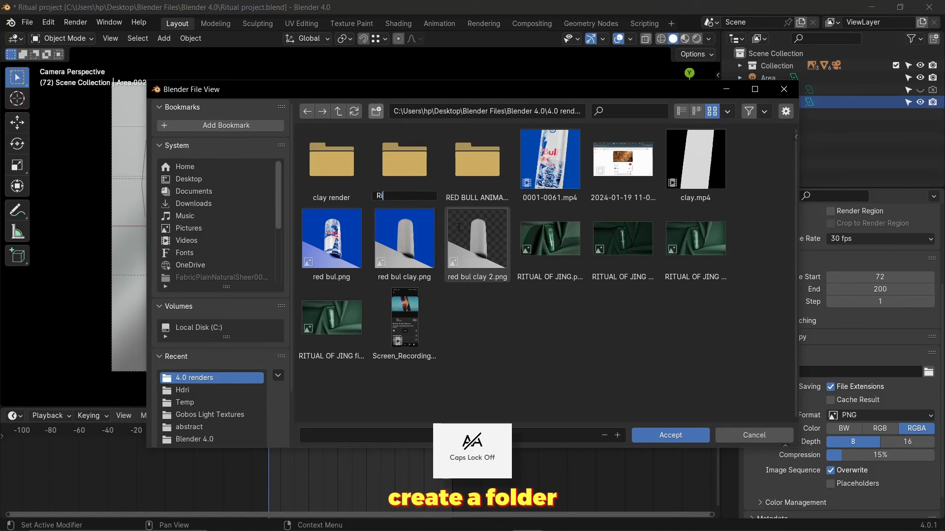